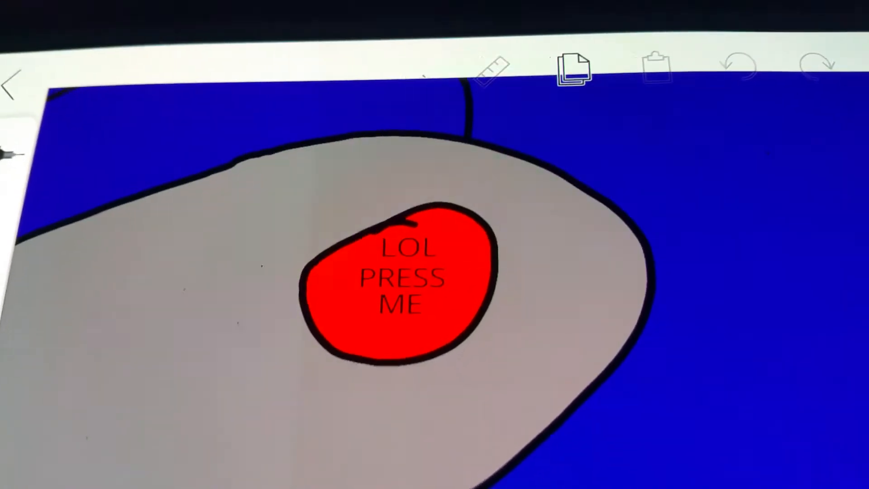
Press the red LOL PRESS ME button, revealing the mustached white bunny on blue.
left_click(397, 277)
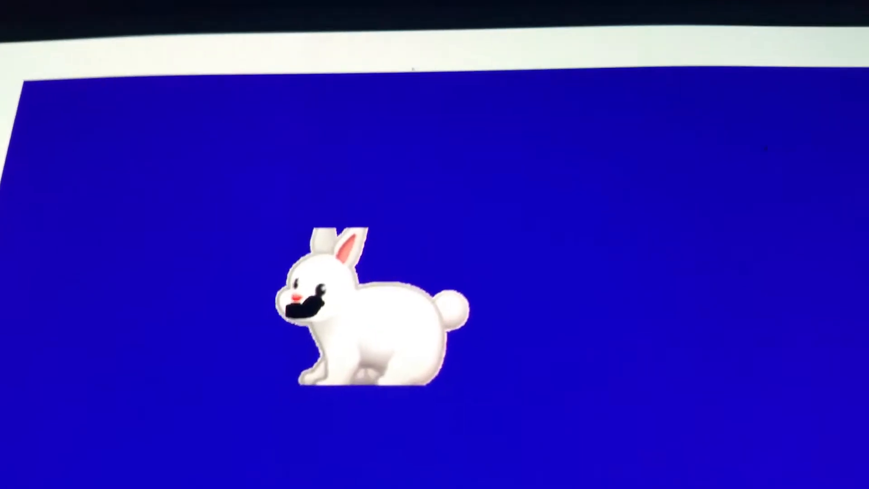